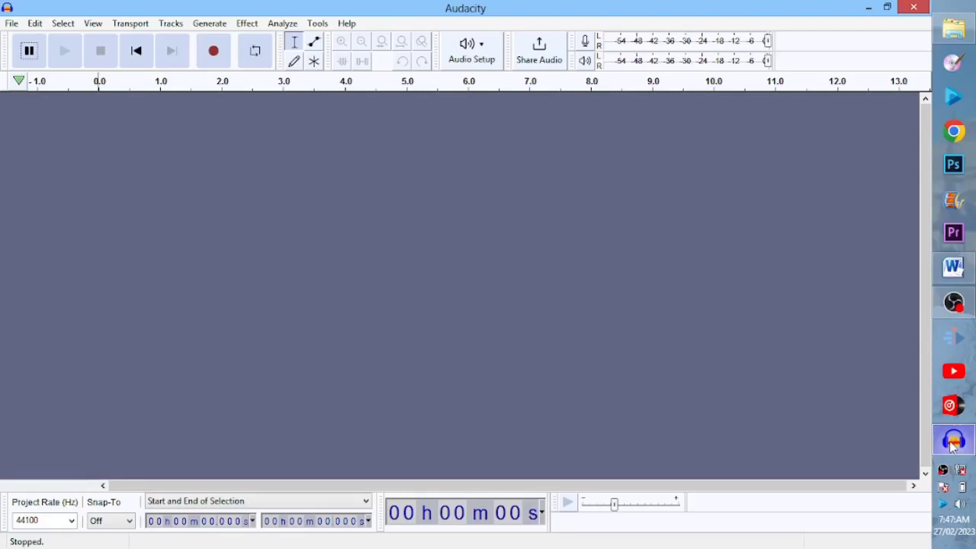
Step: Start recording from the connected mixer input into a new stereo track
left_click(214, 51)
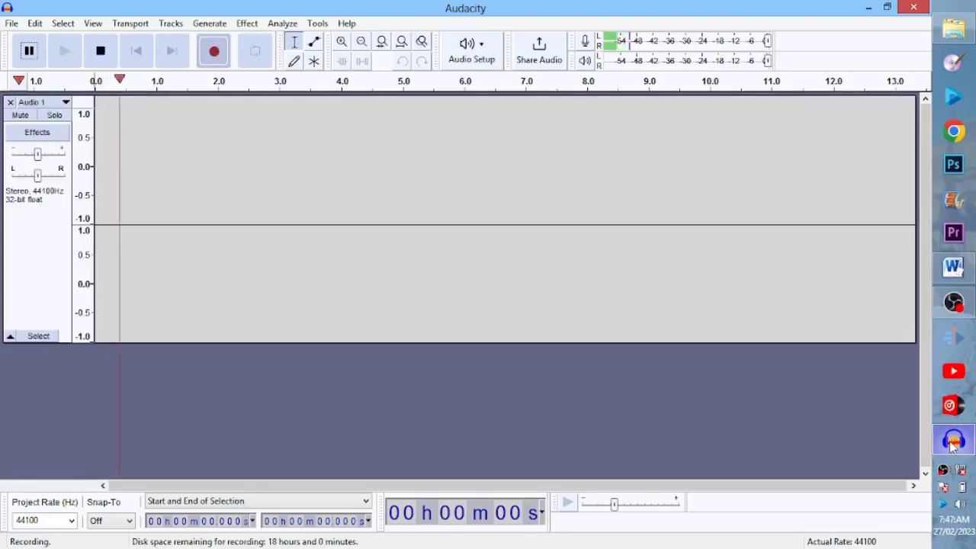
Step: Stop the first take and start recording again into a fresh stereo track
left_click(100, 50)
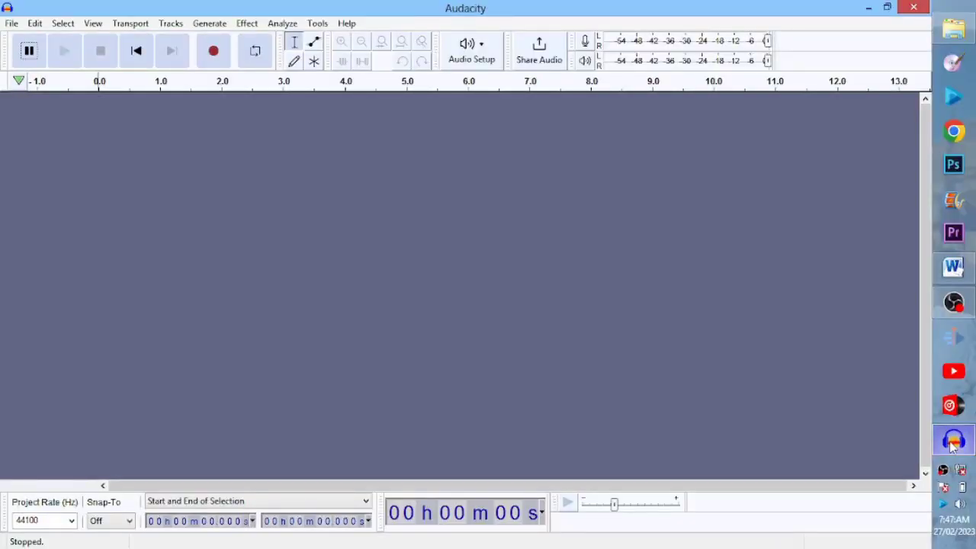
left_click(213, 50)
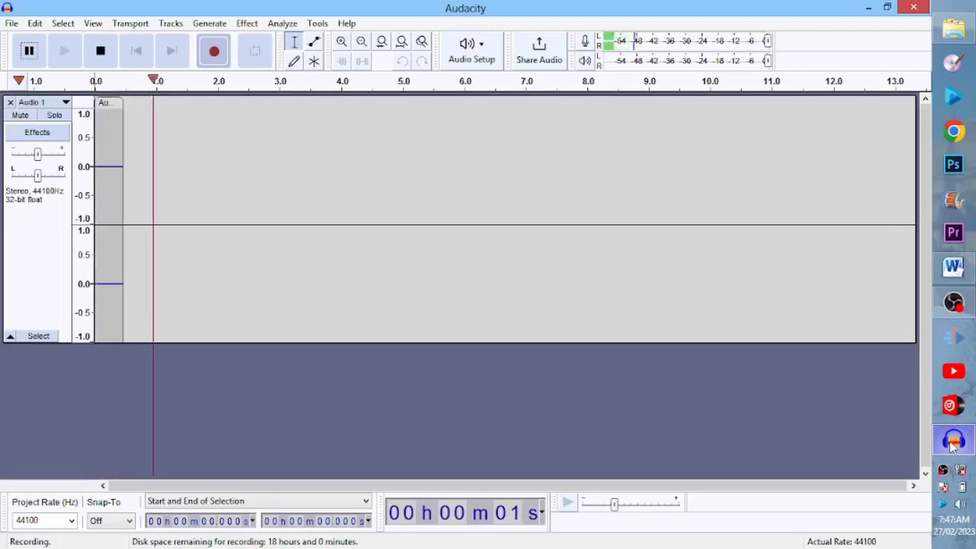